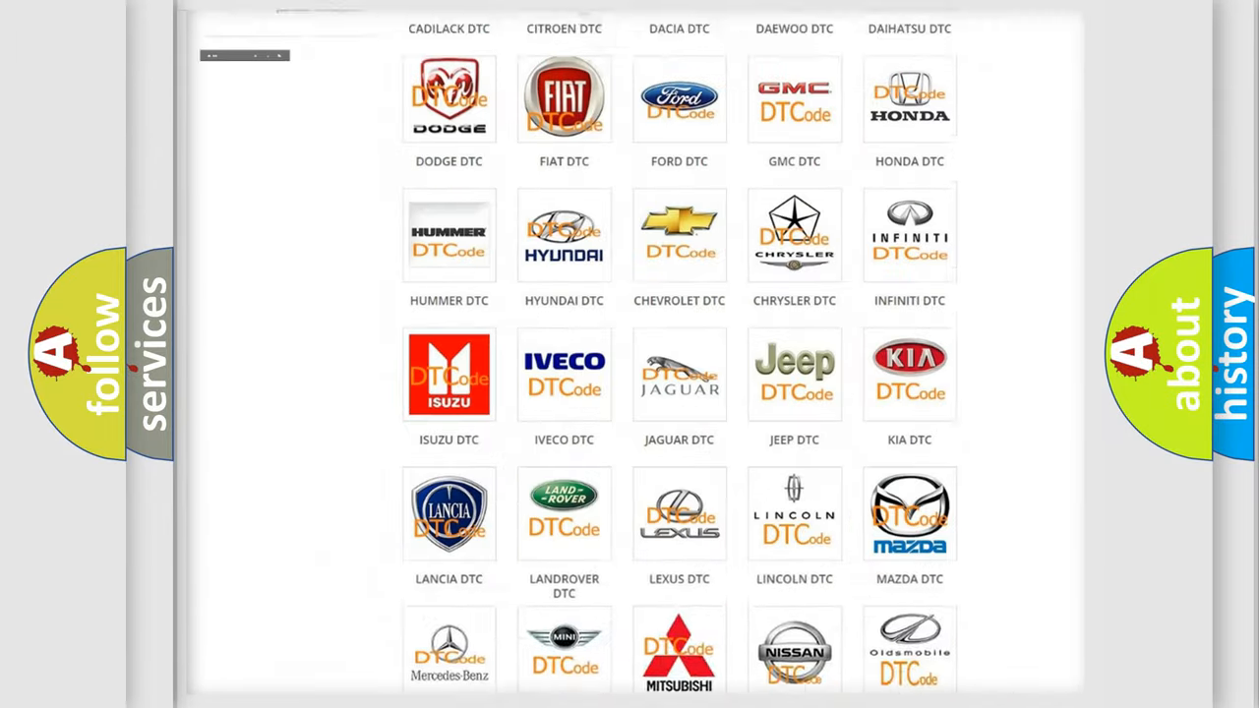
# Navigate to the Chrysler DTC page listing subcategories such as B0002 and B0012
pyautogui.scroll(3)
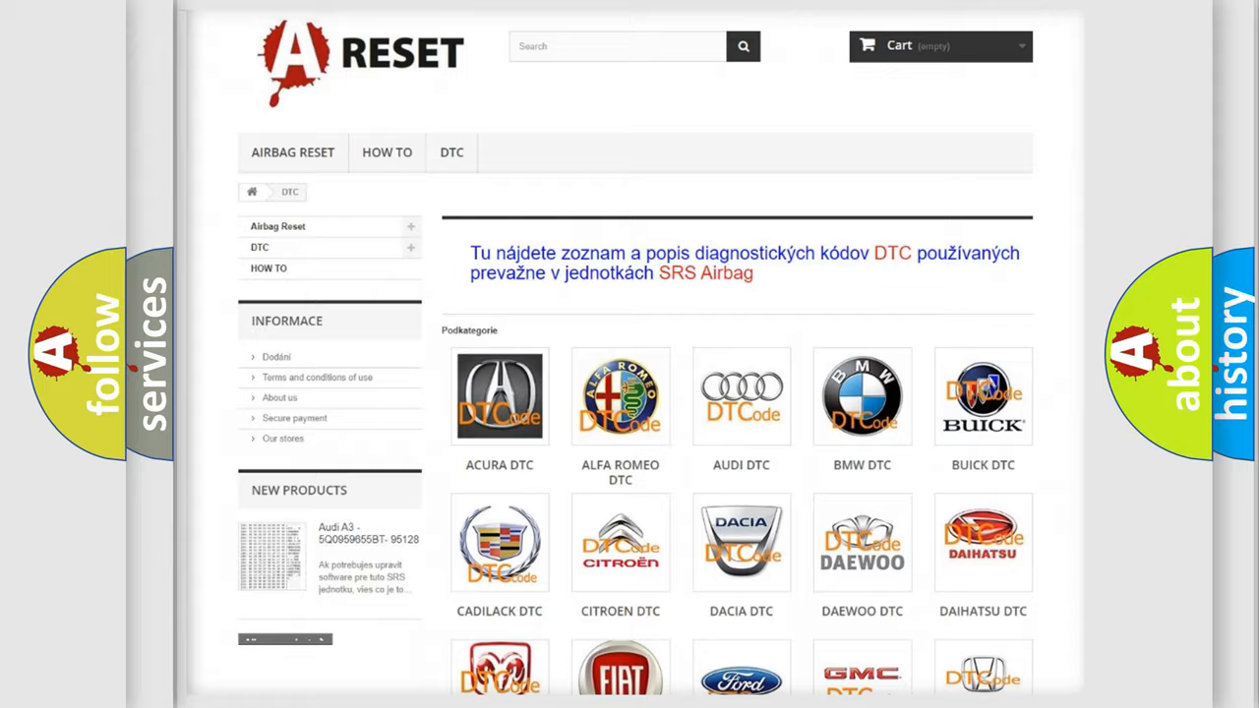
pyautogui.scroll(-3)
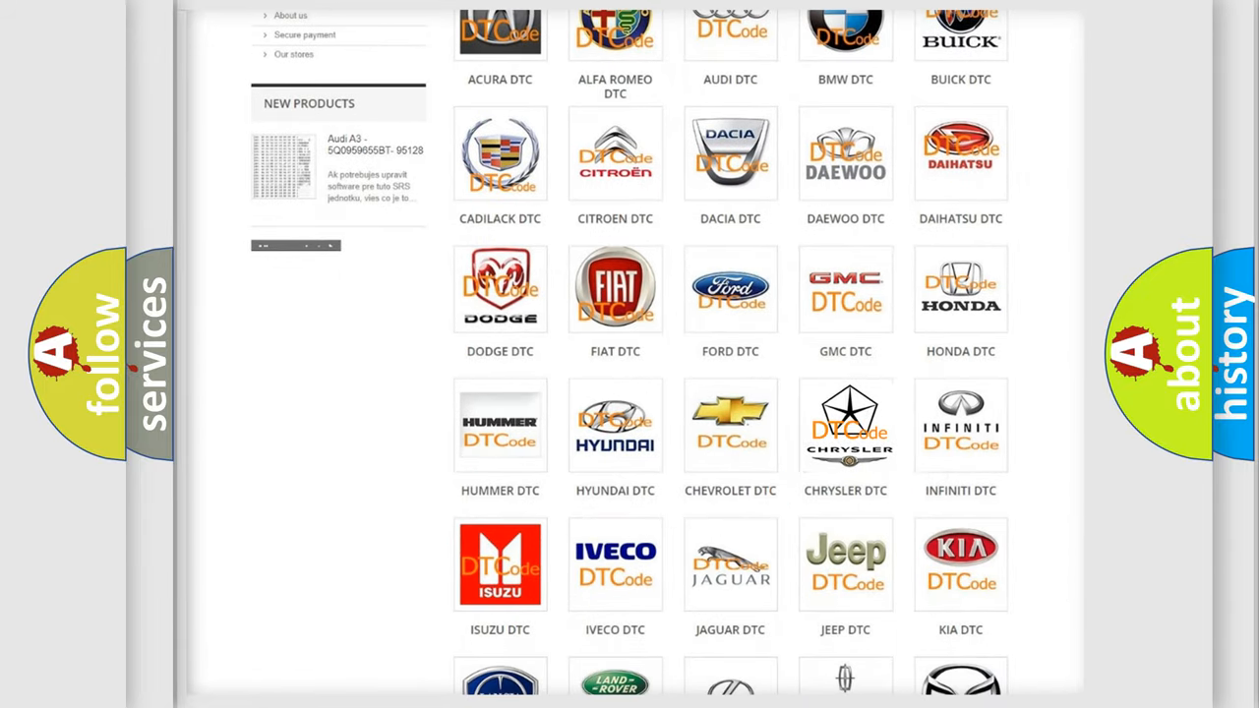
pyautogui.click(845, 425)
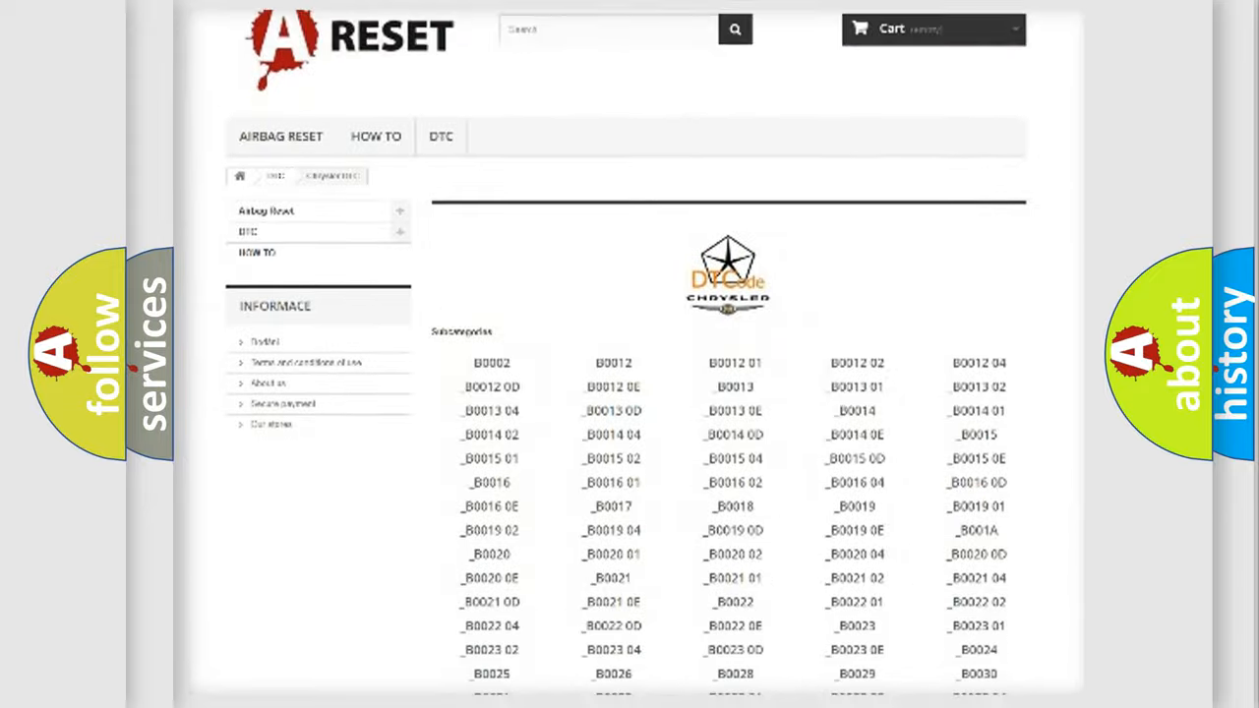
pyautogui.scroll(3)
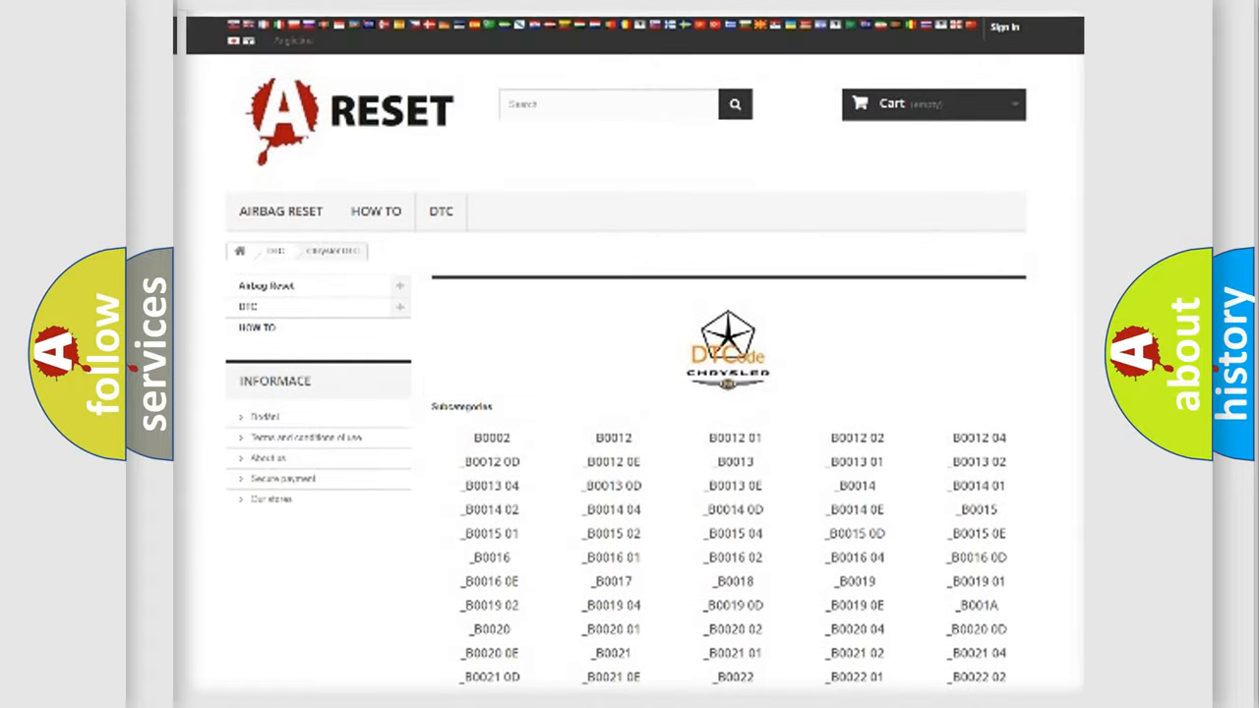